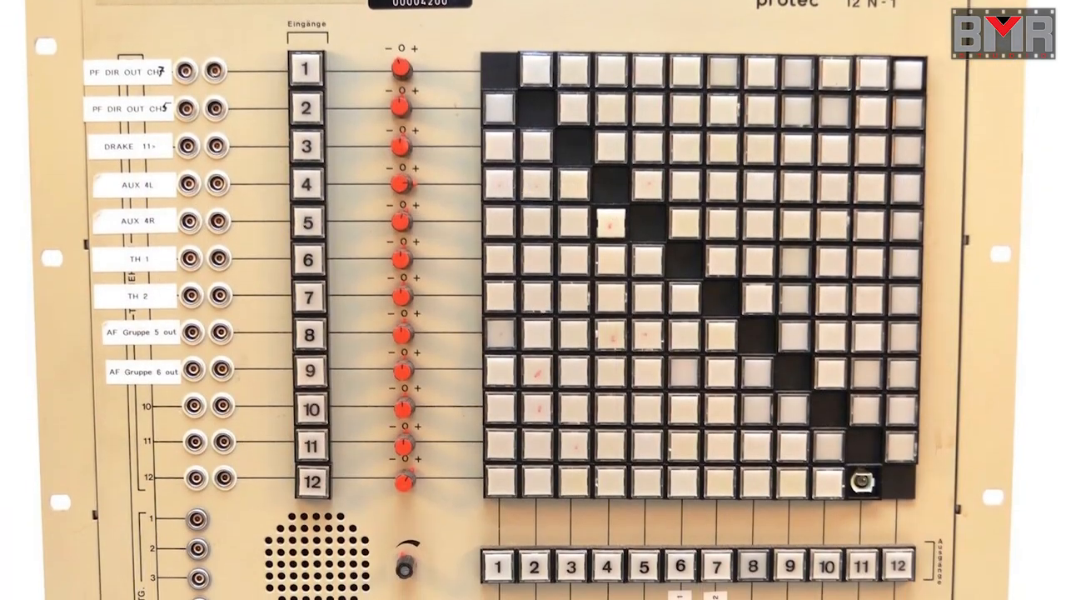
pyautogui.scroll(-3)
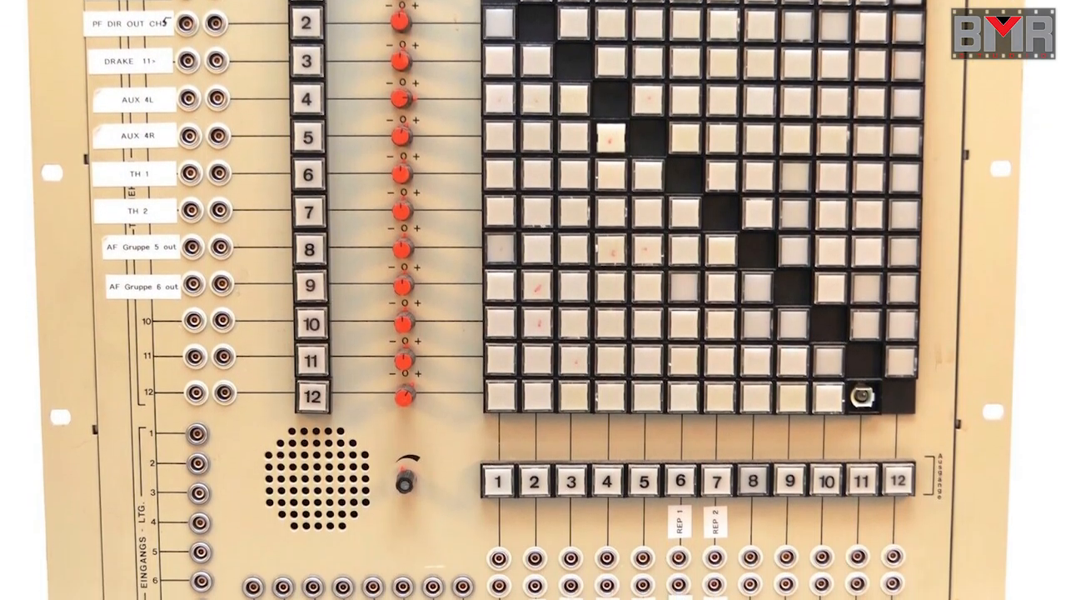